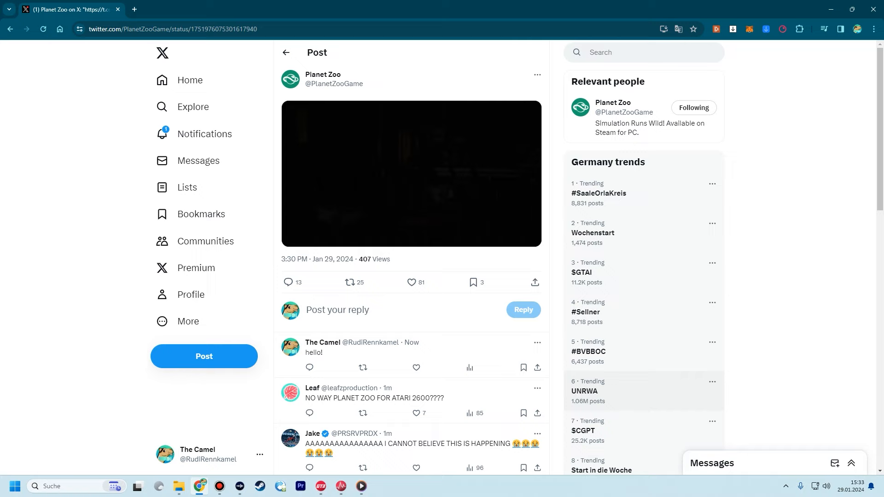
left_click(411, 173)
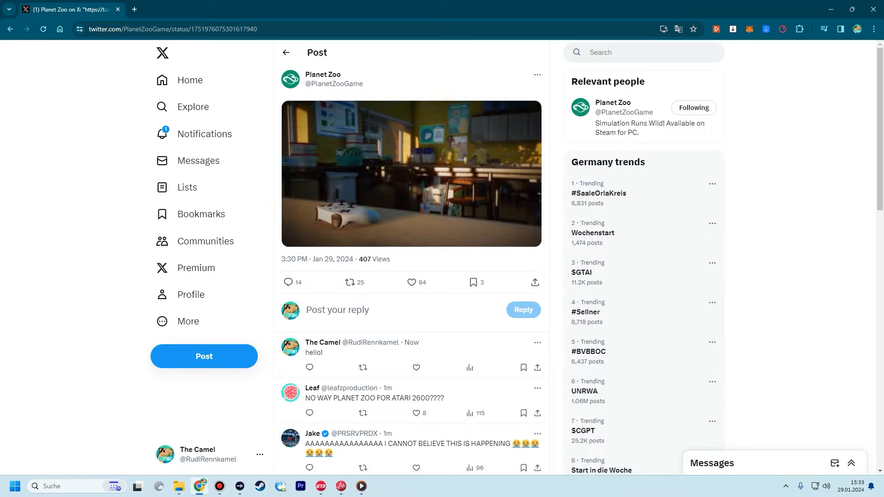
left_click(411, 173)
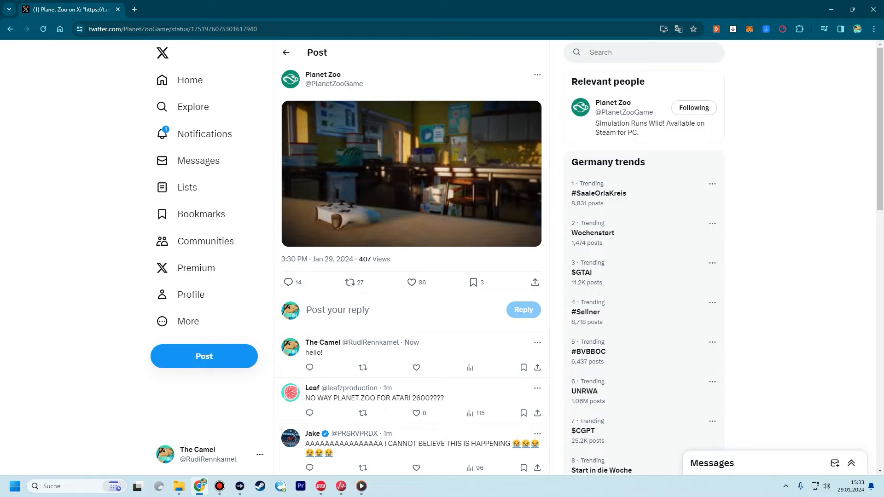
left_click(351, 282)
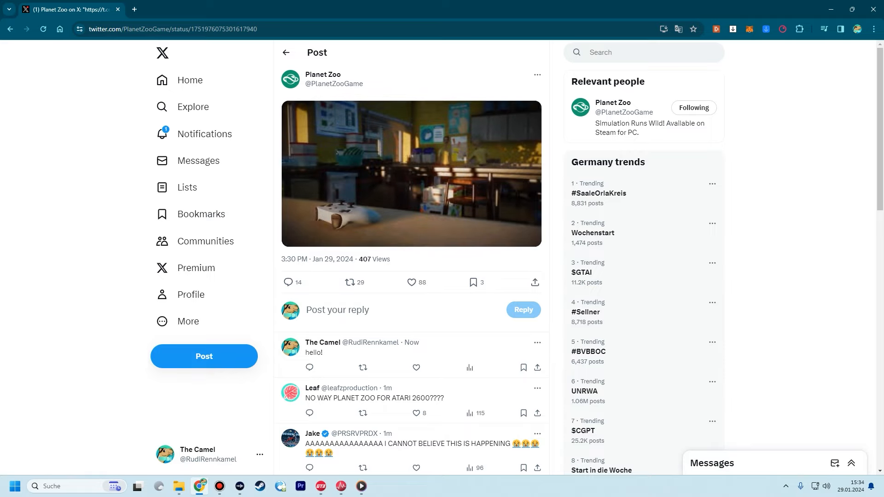
left_click(350, 282)
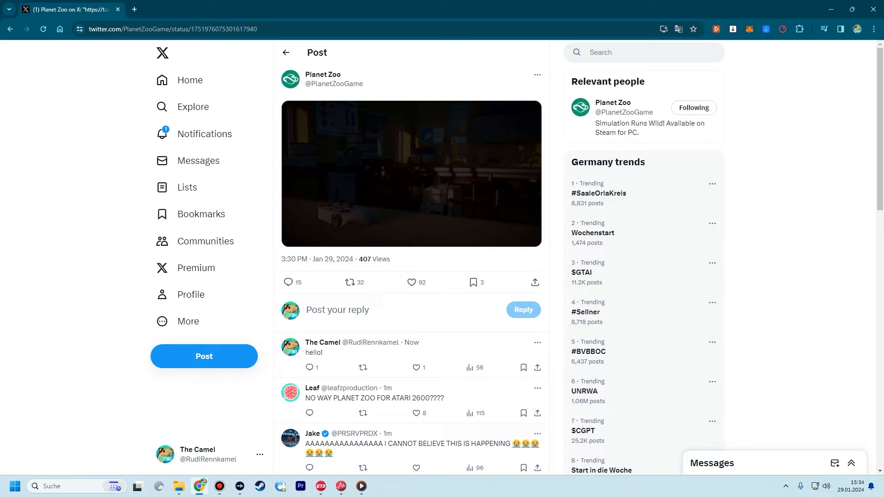
left_click(413, 282)
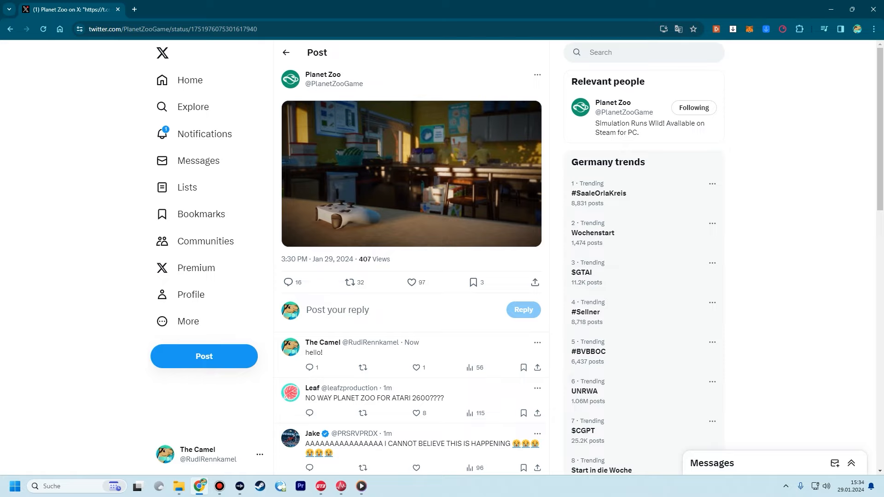
left_click(412, 283)
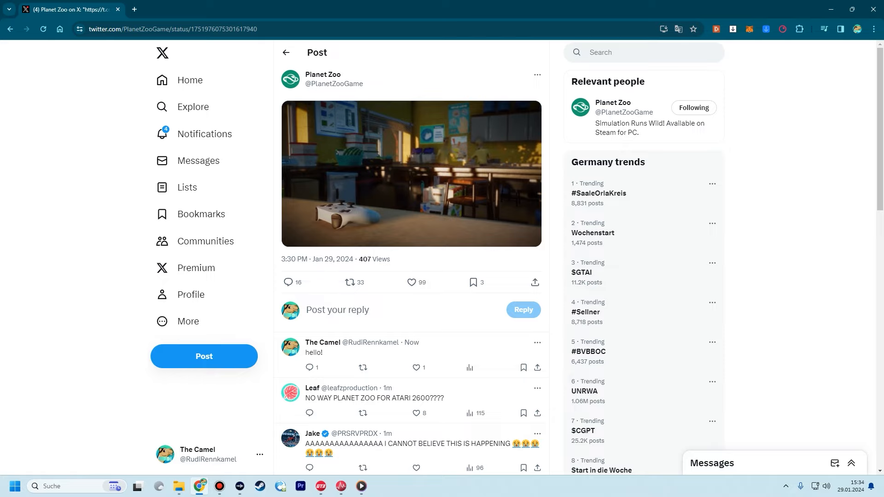
left_click(351, 282)
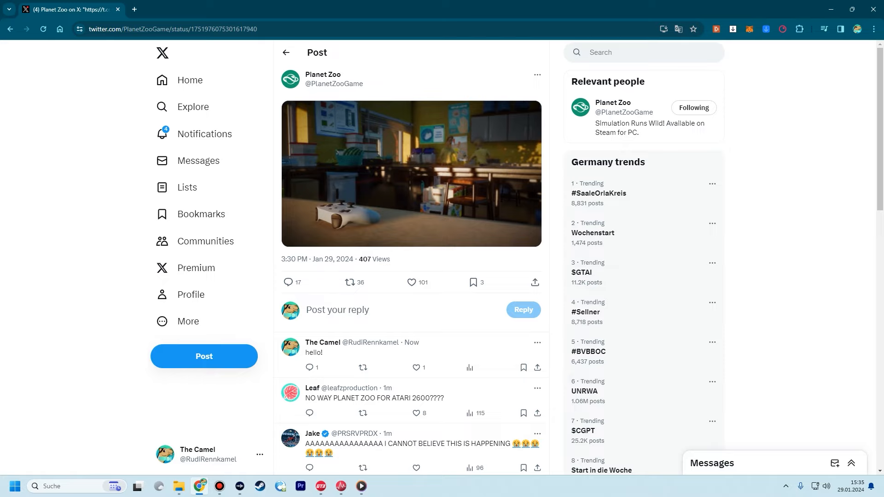
left_click(412, 282)
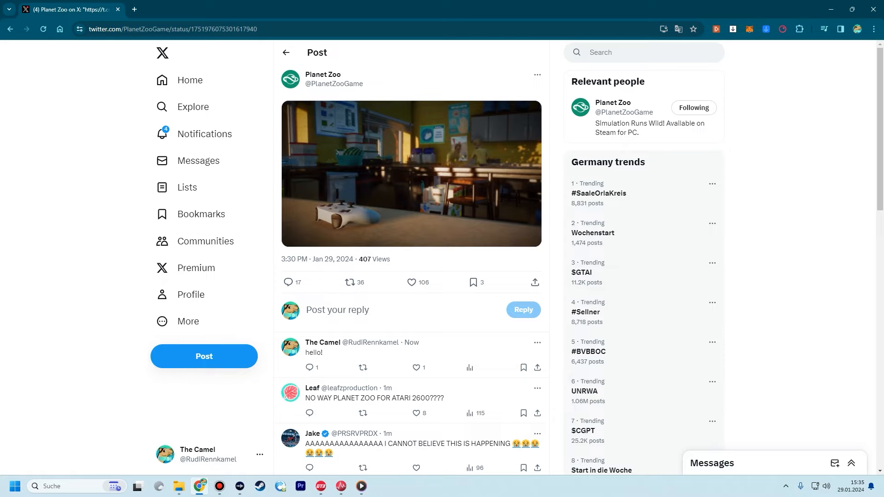